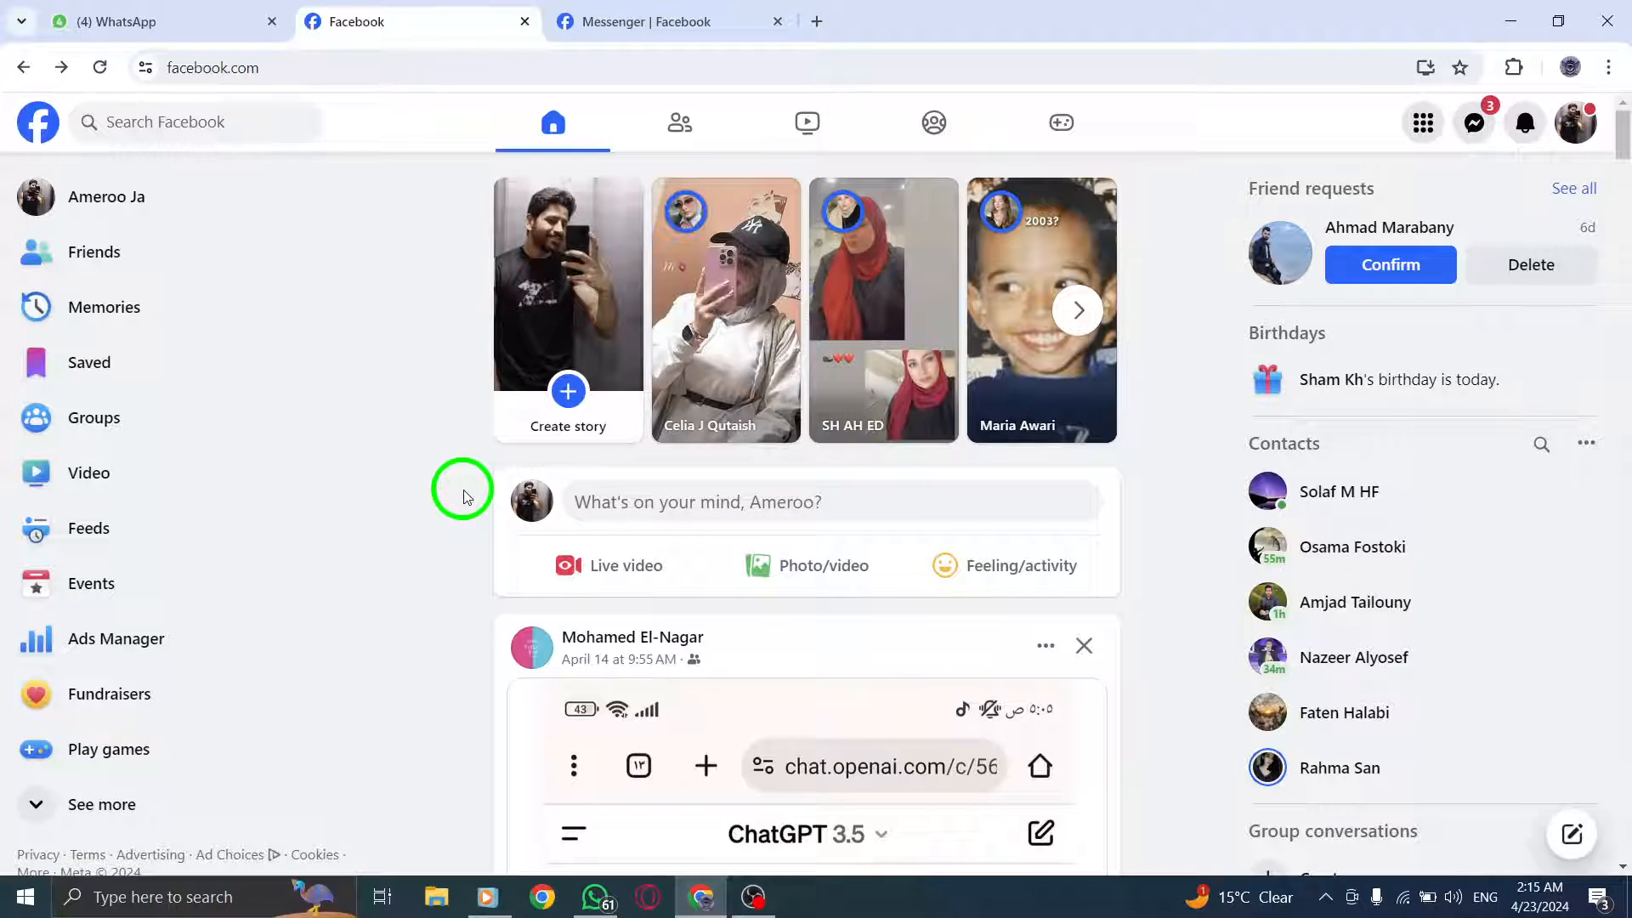
mouse_move(500, 463)
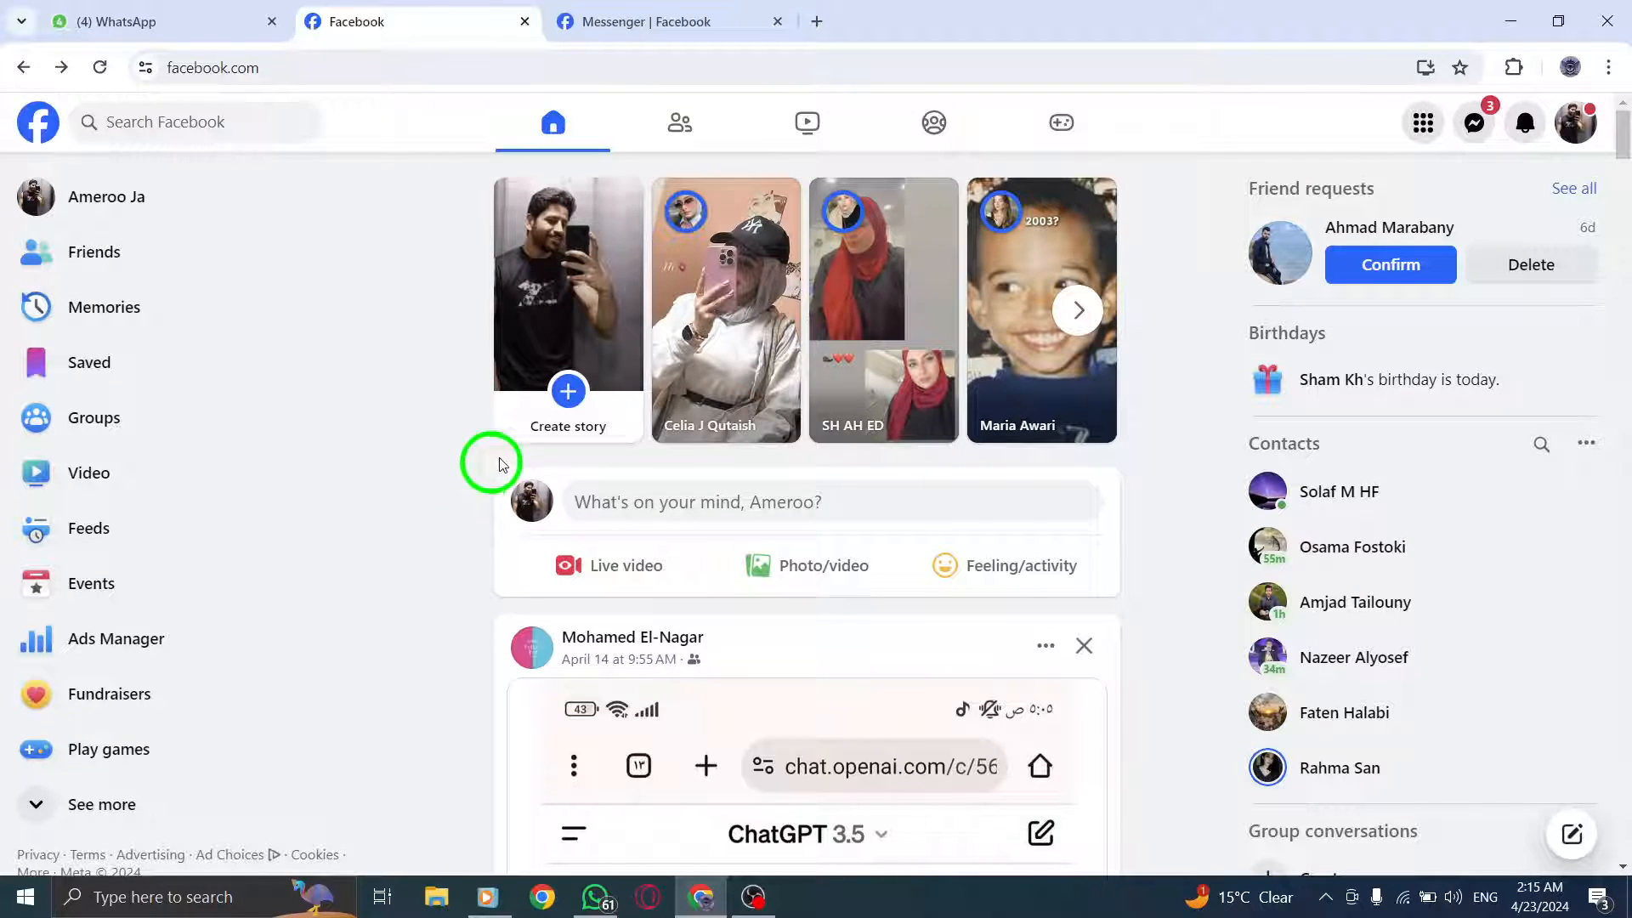
Bring up Settings & privacy from the top-right account menu
left_click(1574, 123)
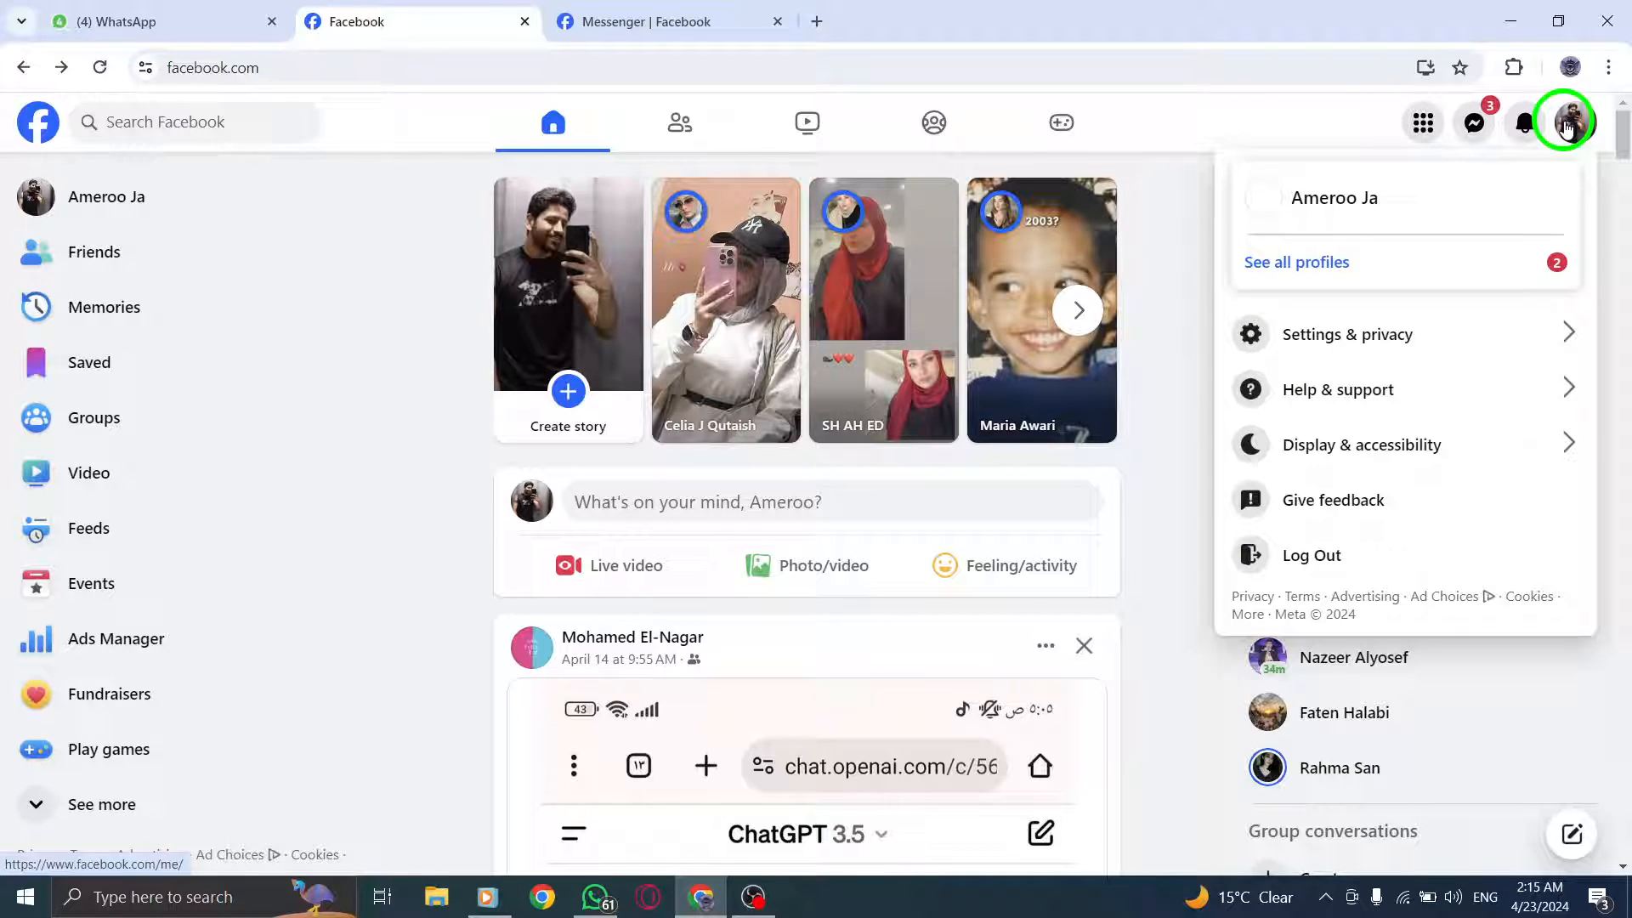
mouse_move(1522, 122)
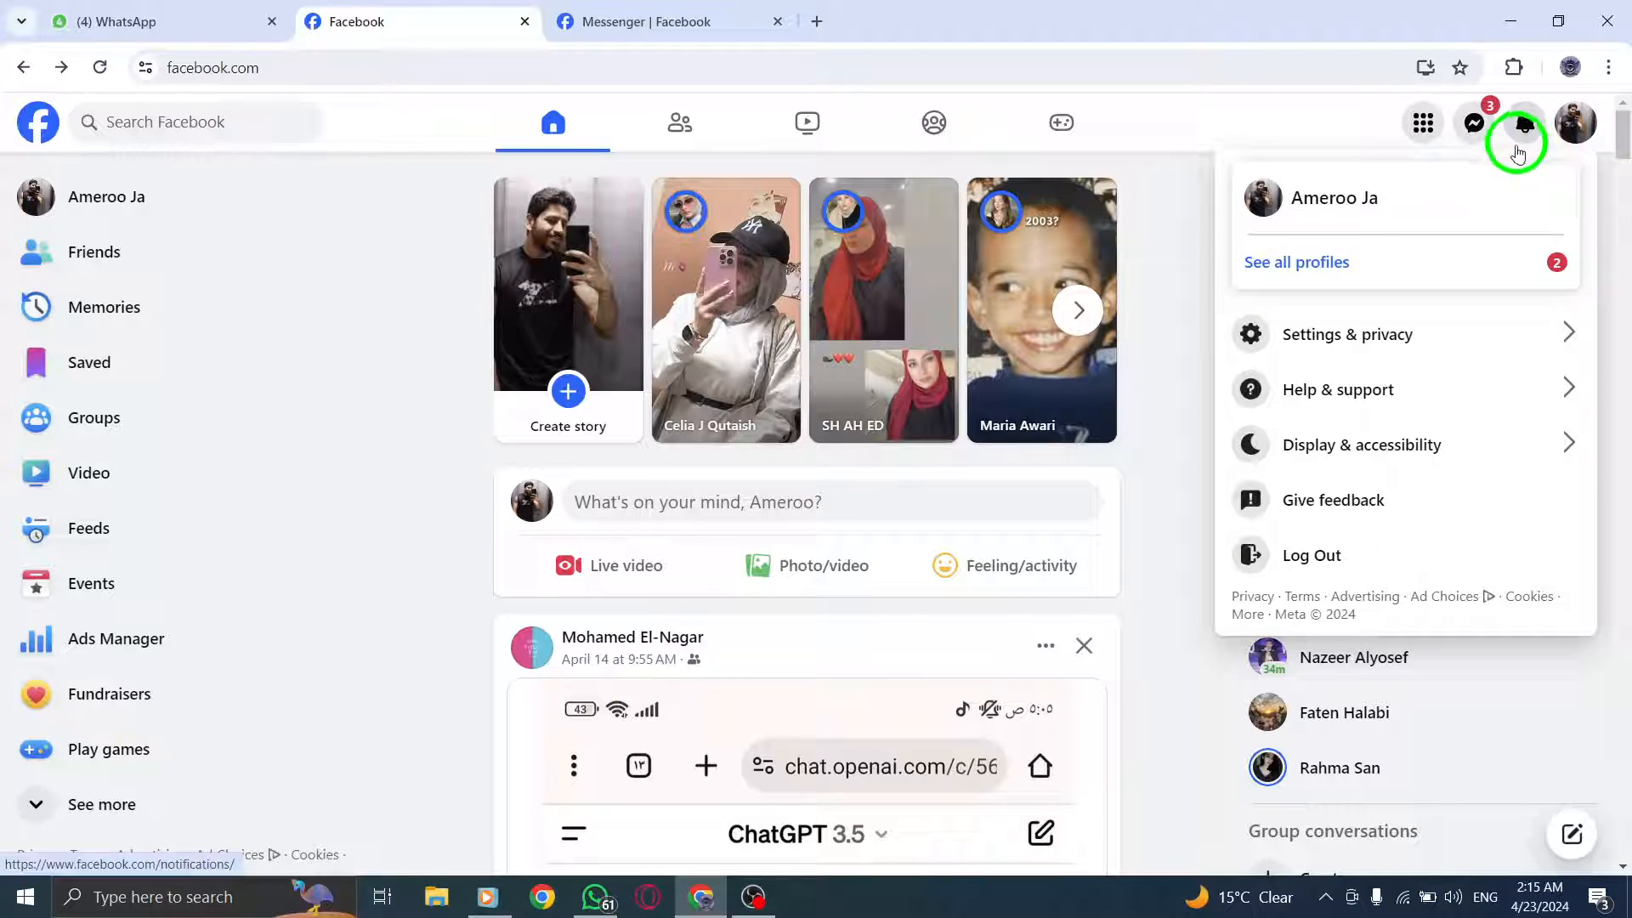
left_click(1347, 335)
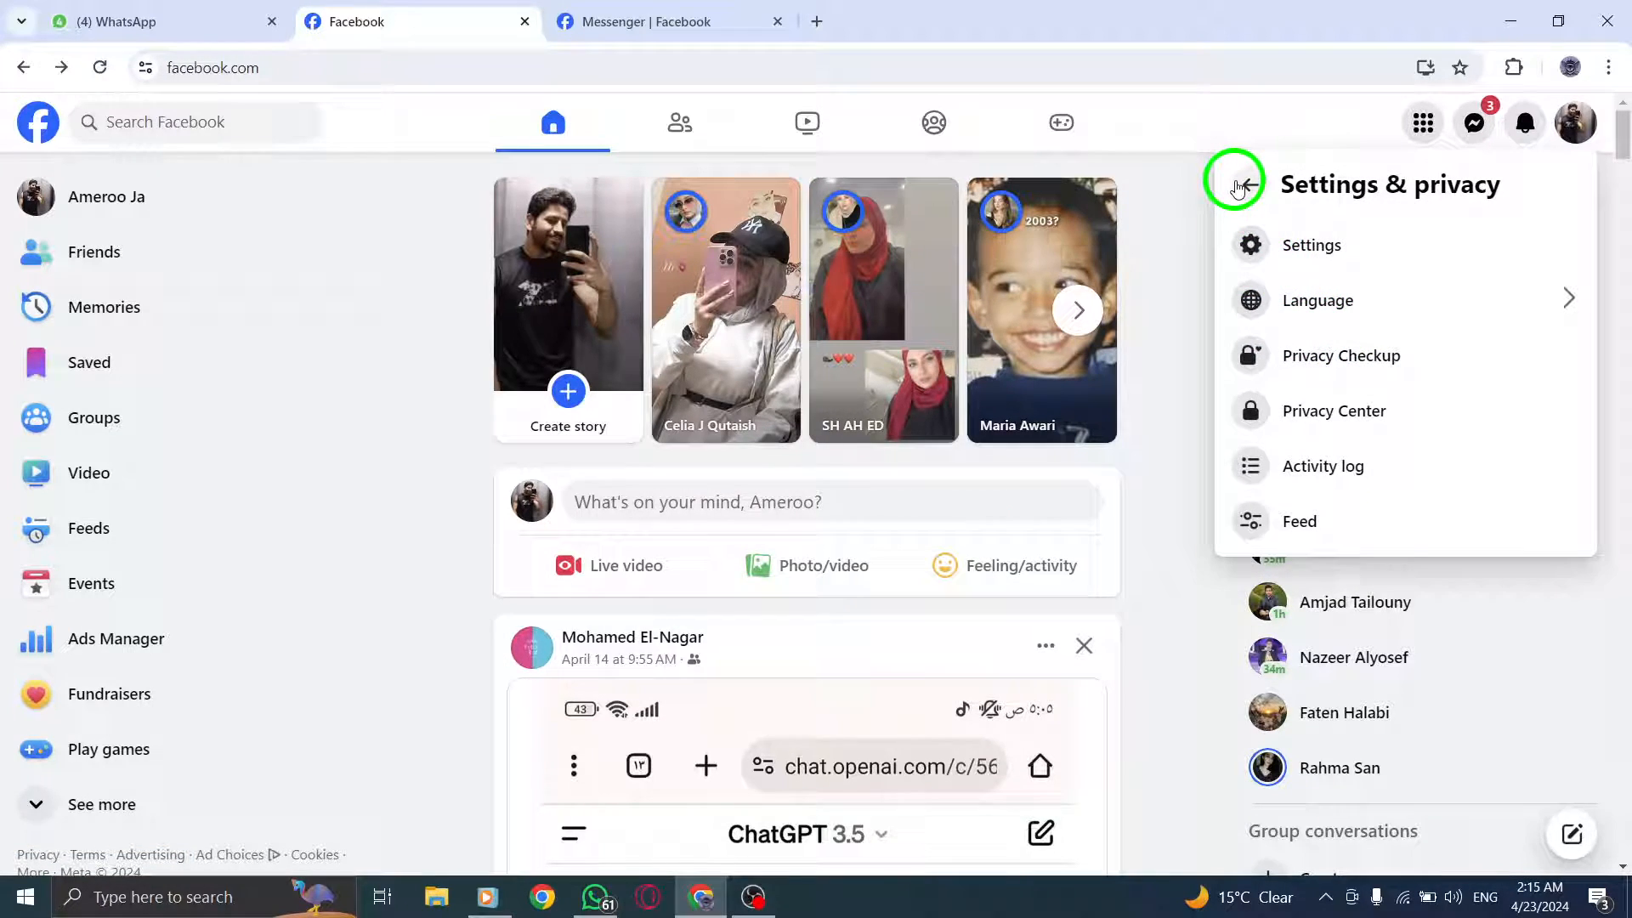
mouse_move(1460, 123)
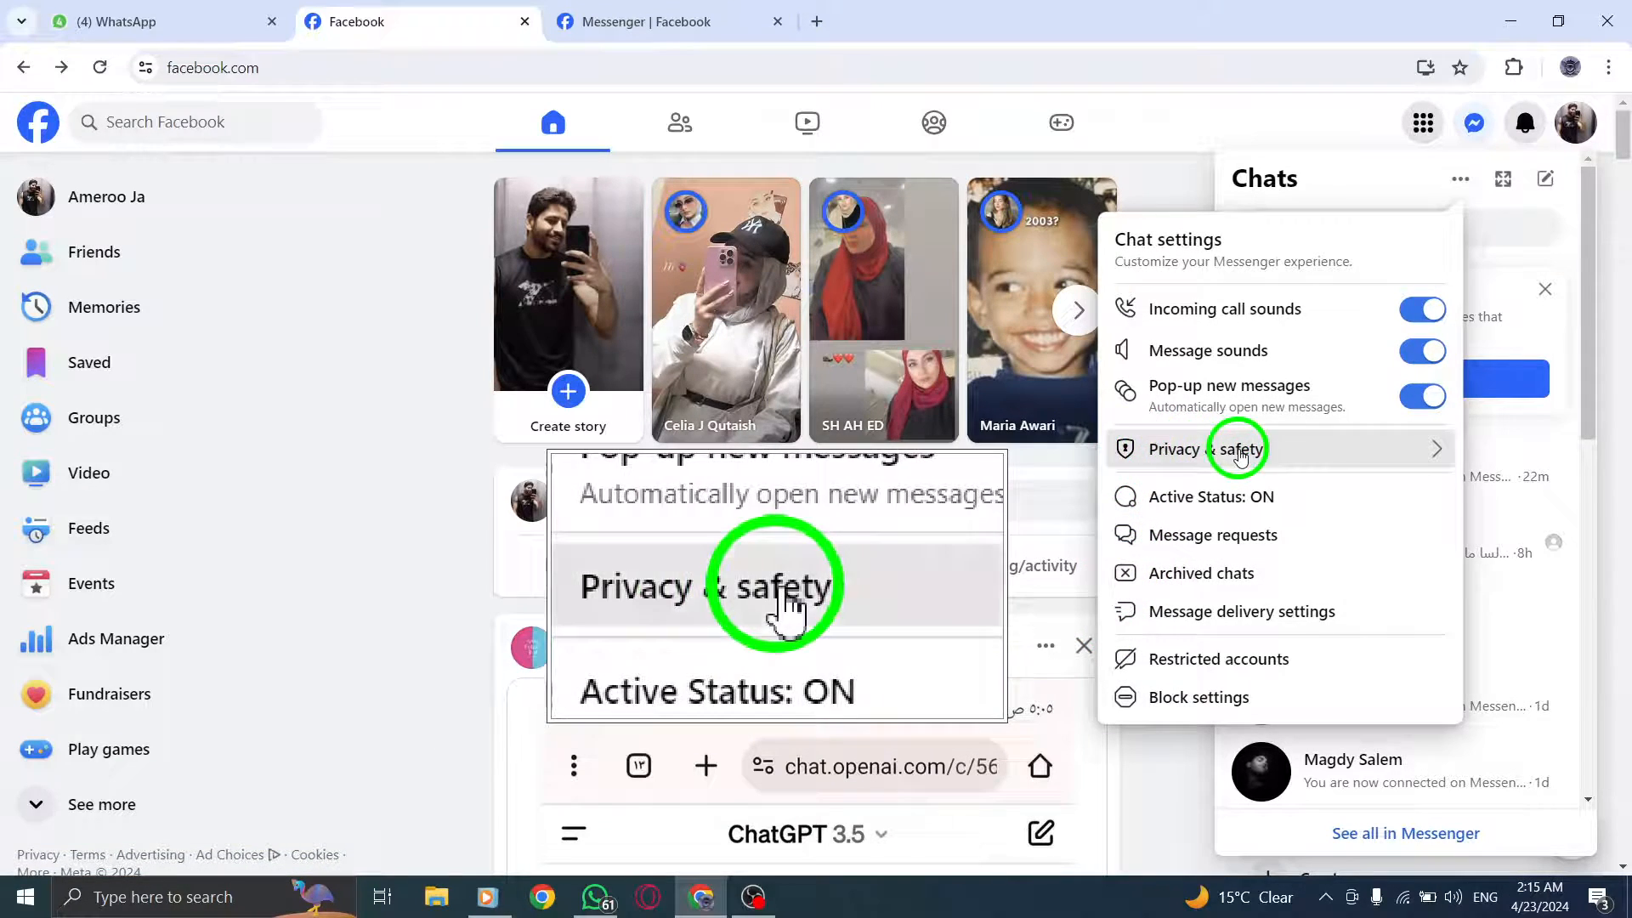
Reach Security alerts via Privacy & safety and End-to-end encrypted chats
left_click(1235, 449)
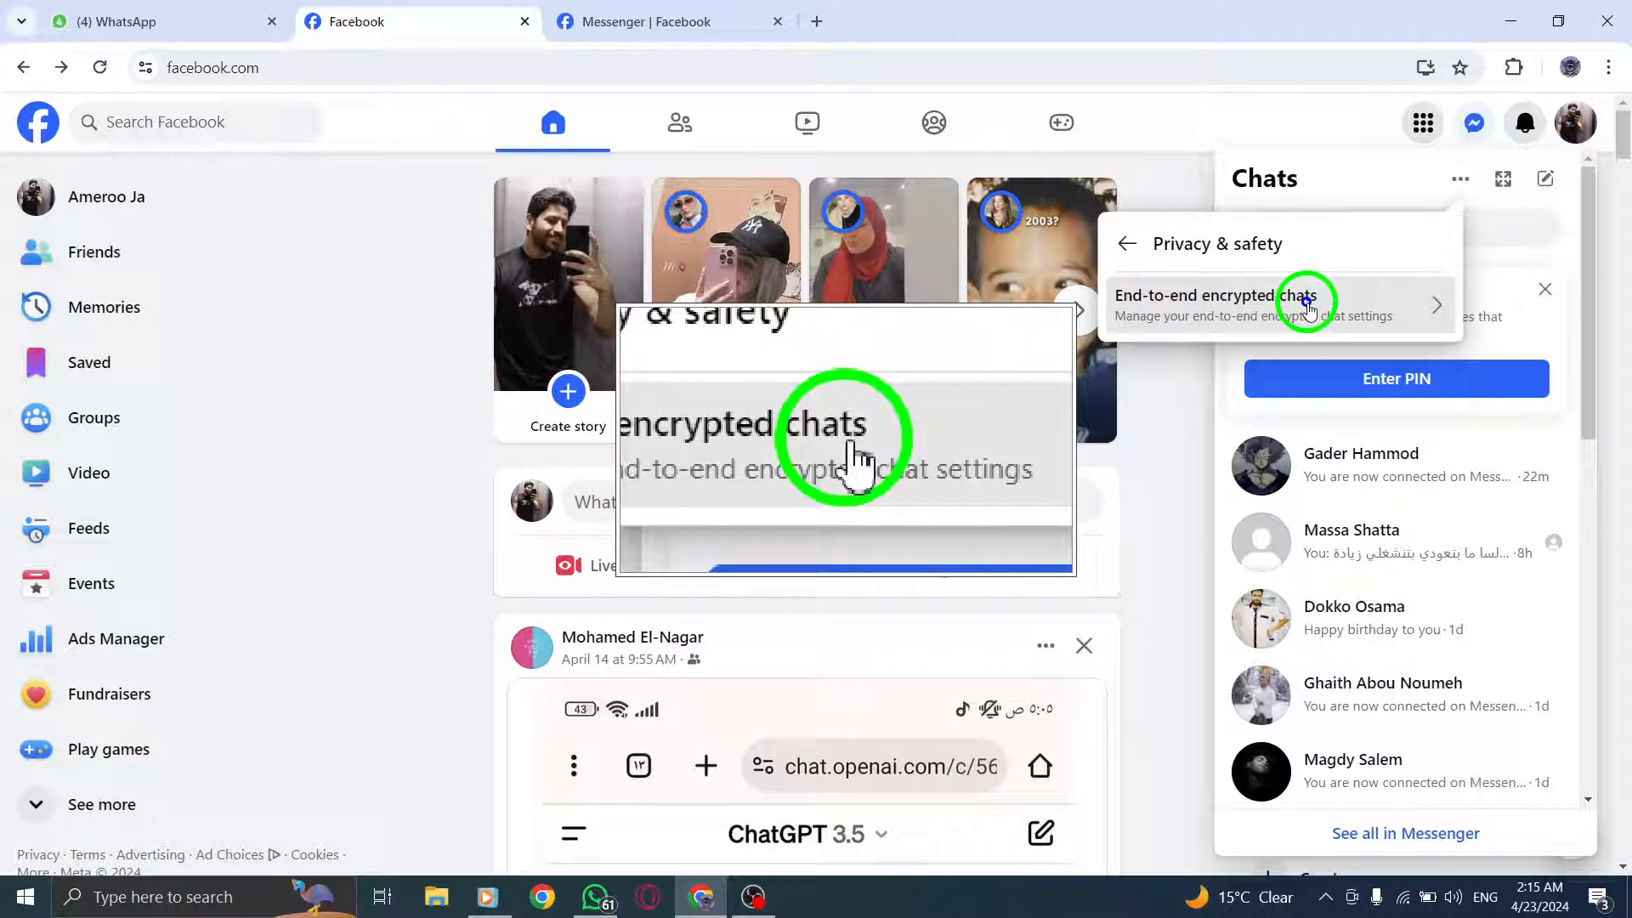
left_click(1304, 305)
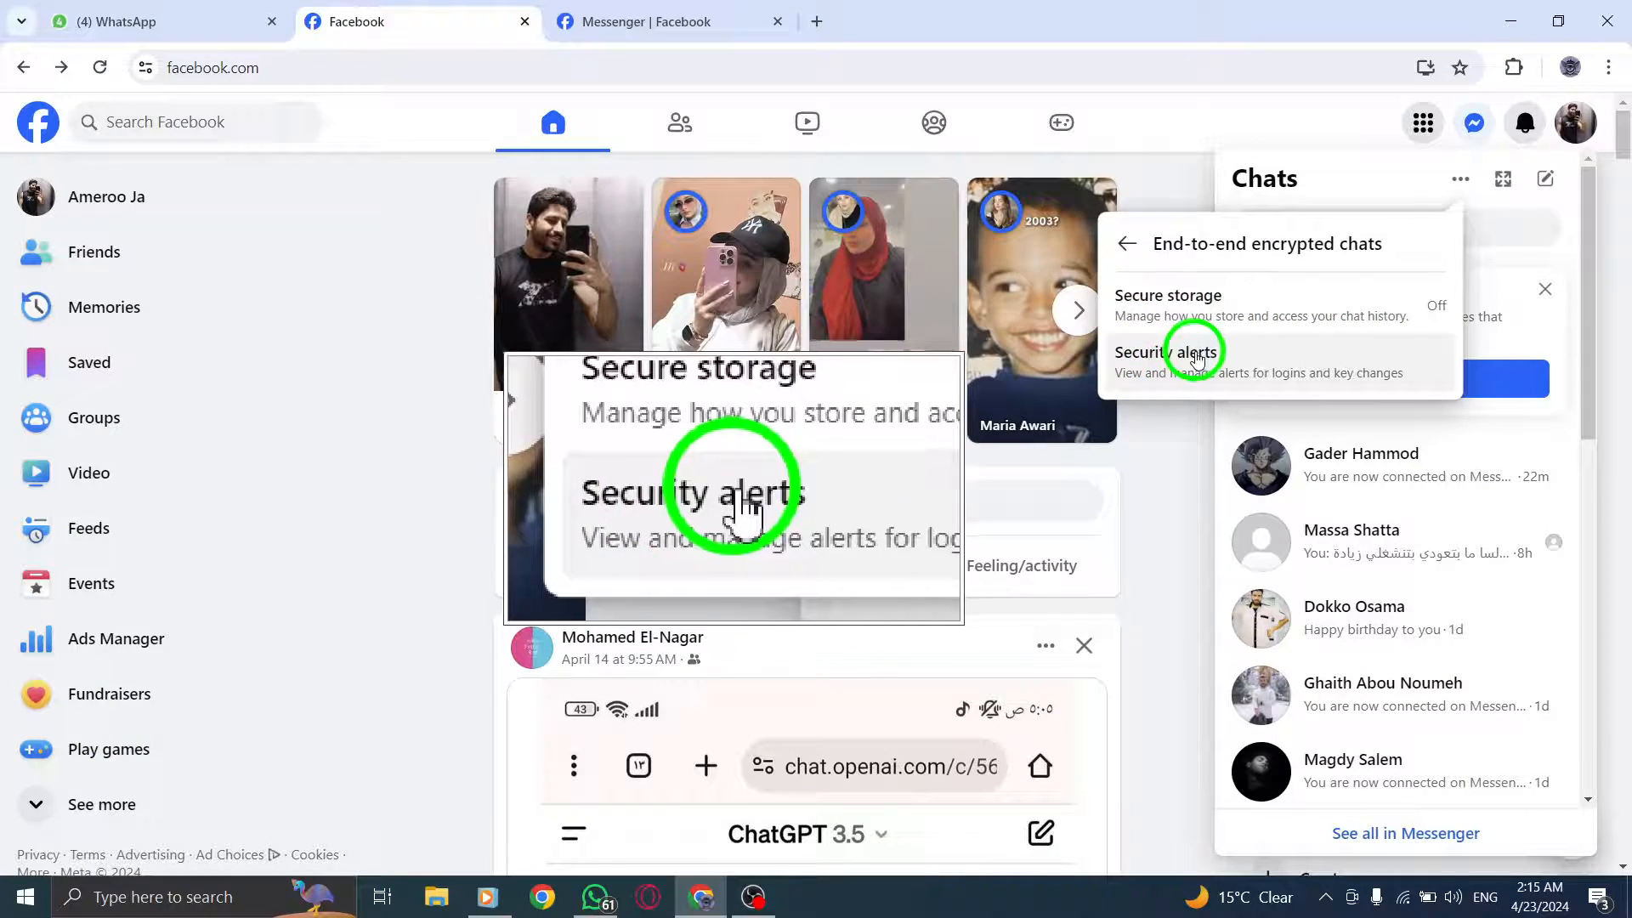
left_click(1190, 360)
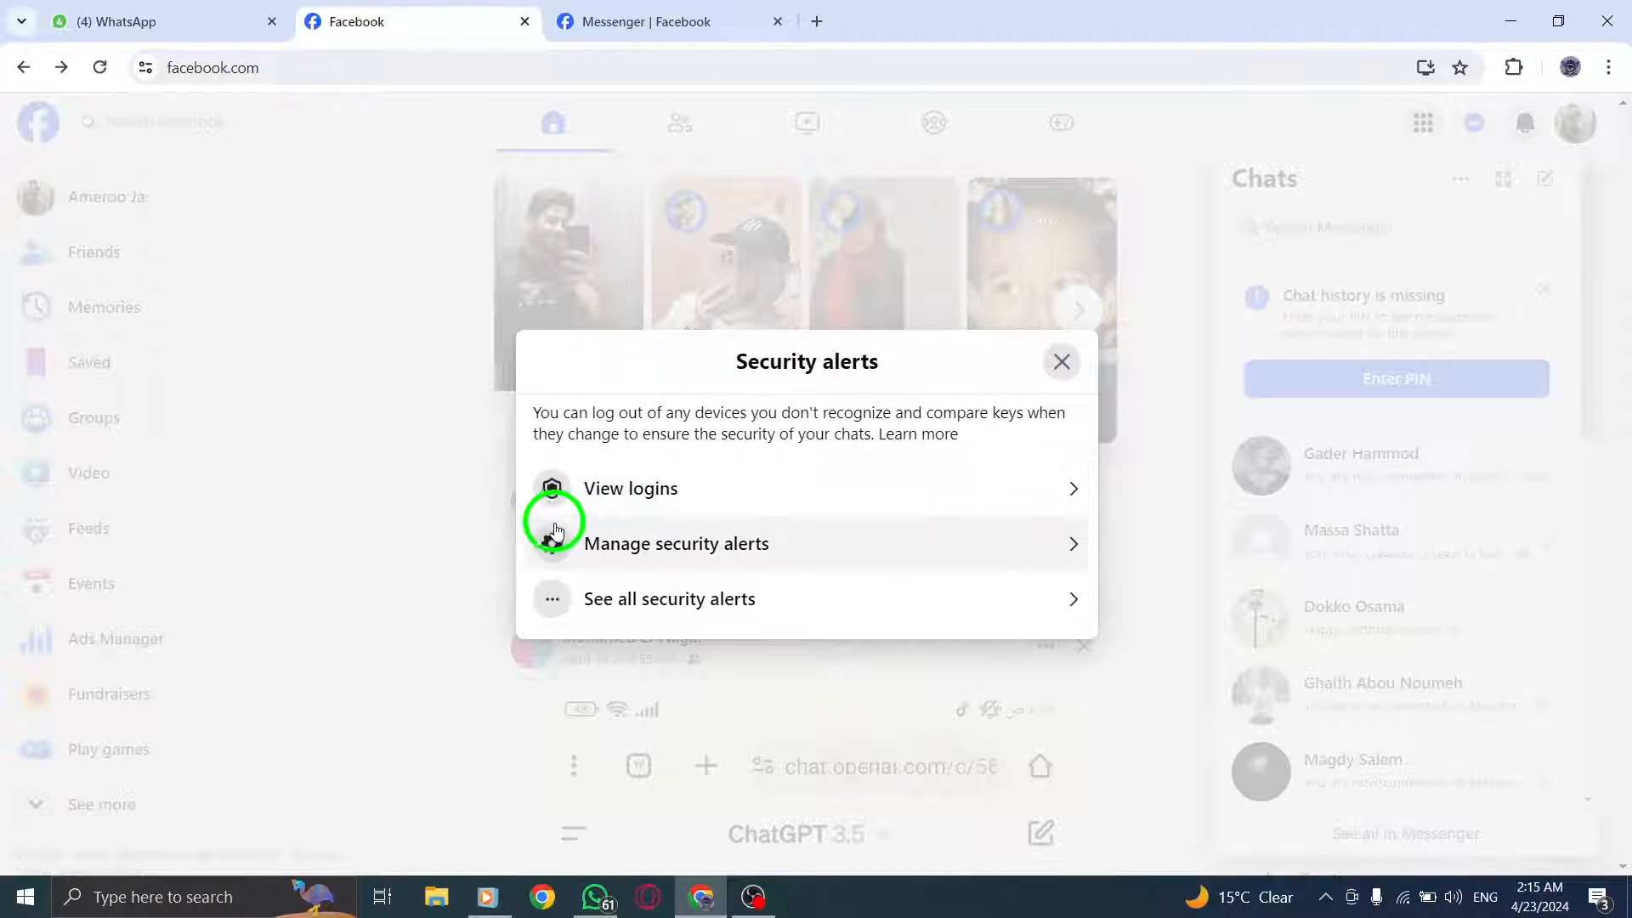
Review the Manage security alerts toggles and the View logins list, returning each time
left_click(677, 543)
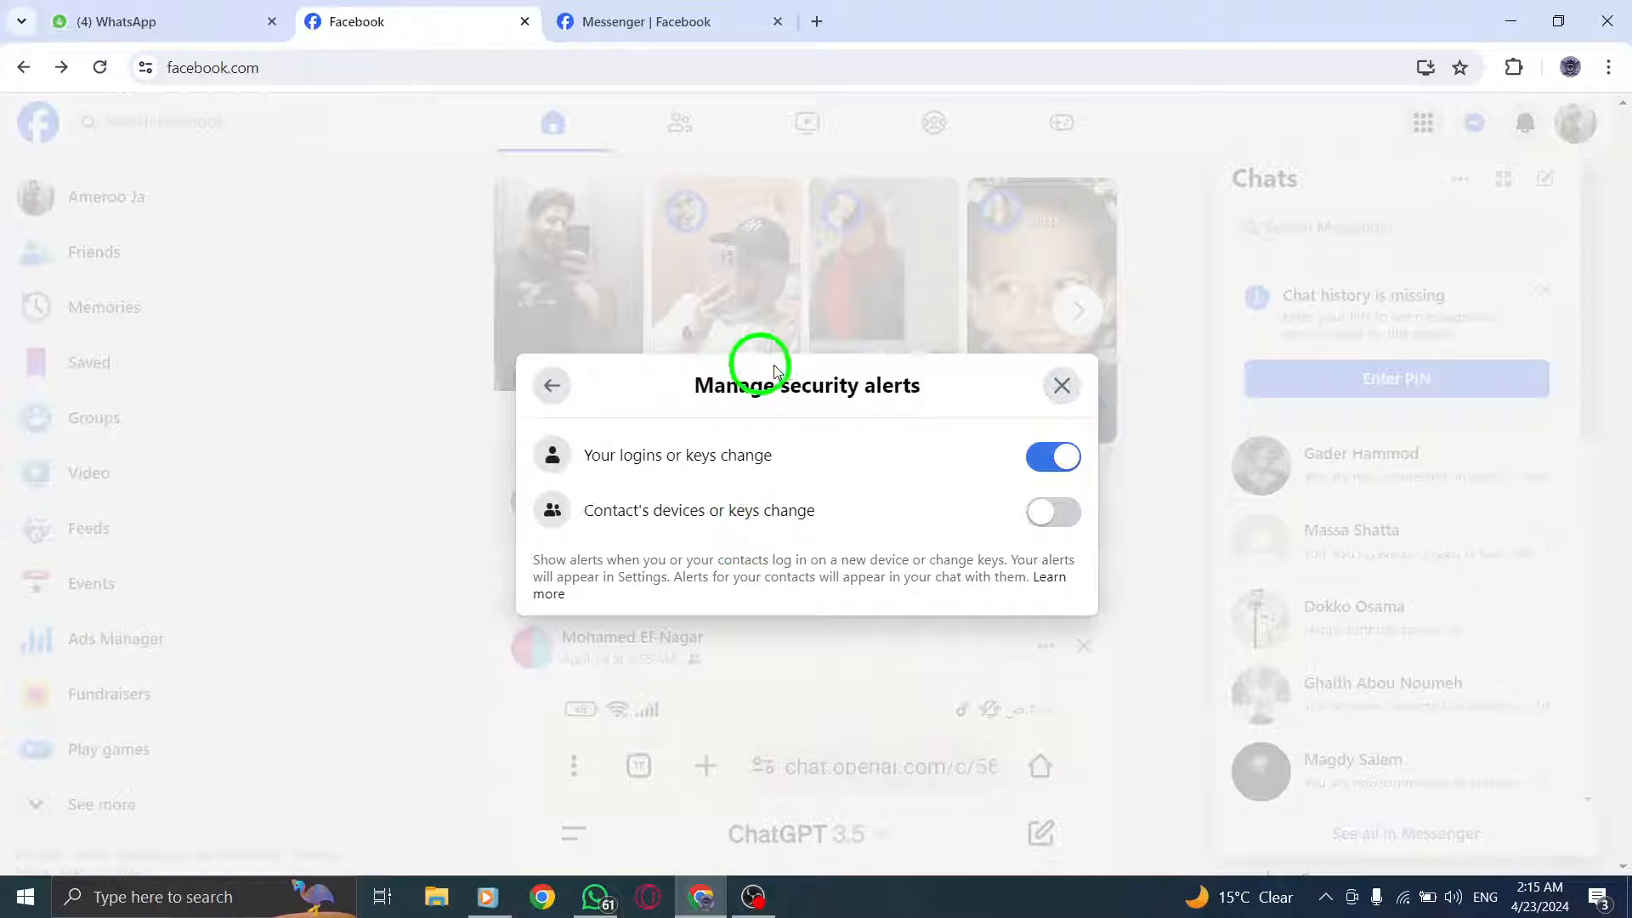
left_click(551, 385)
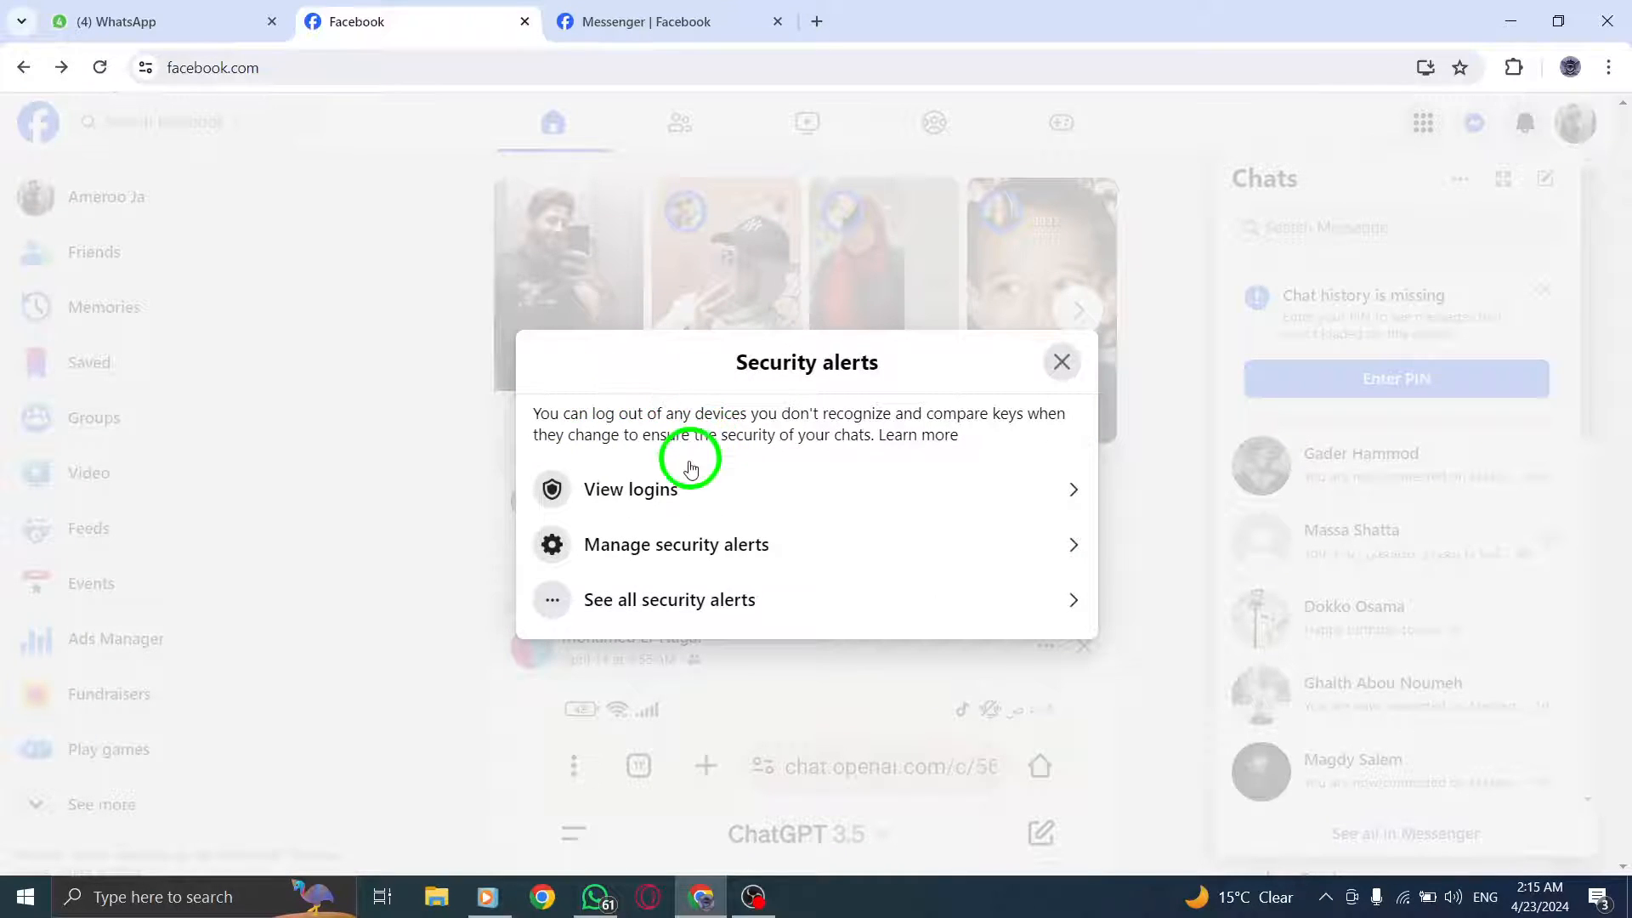
left_click(633, 488)
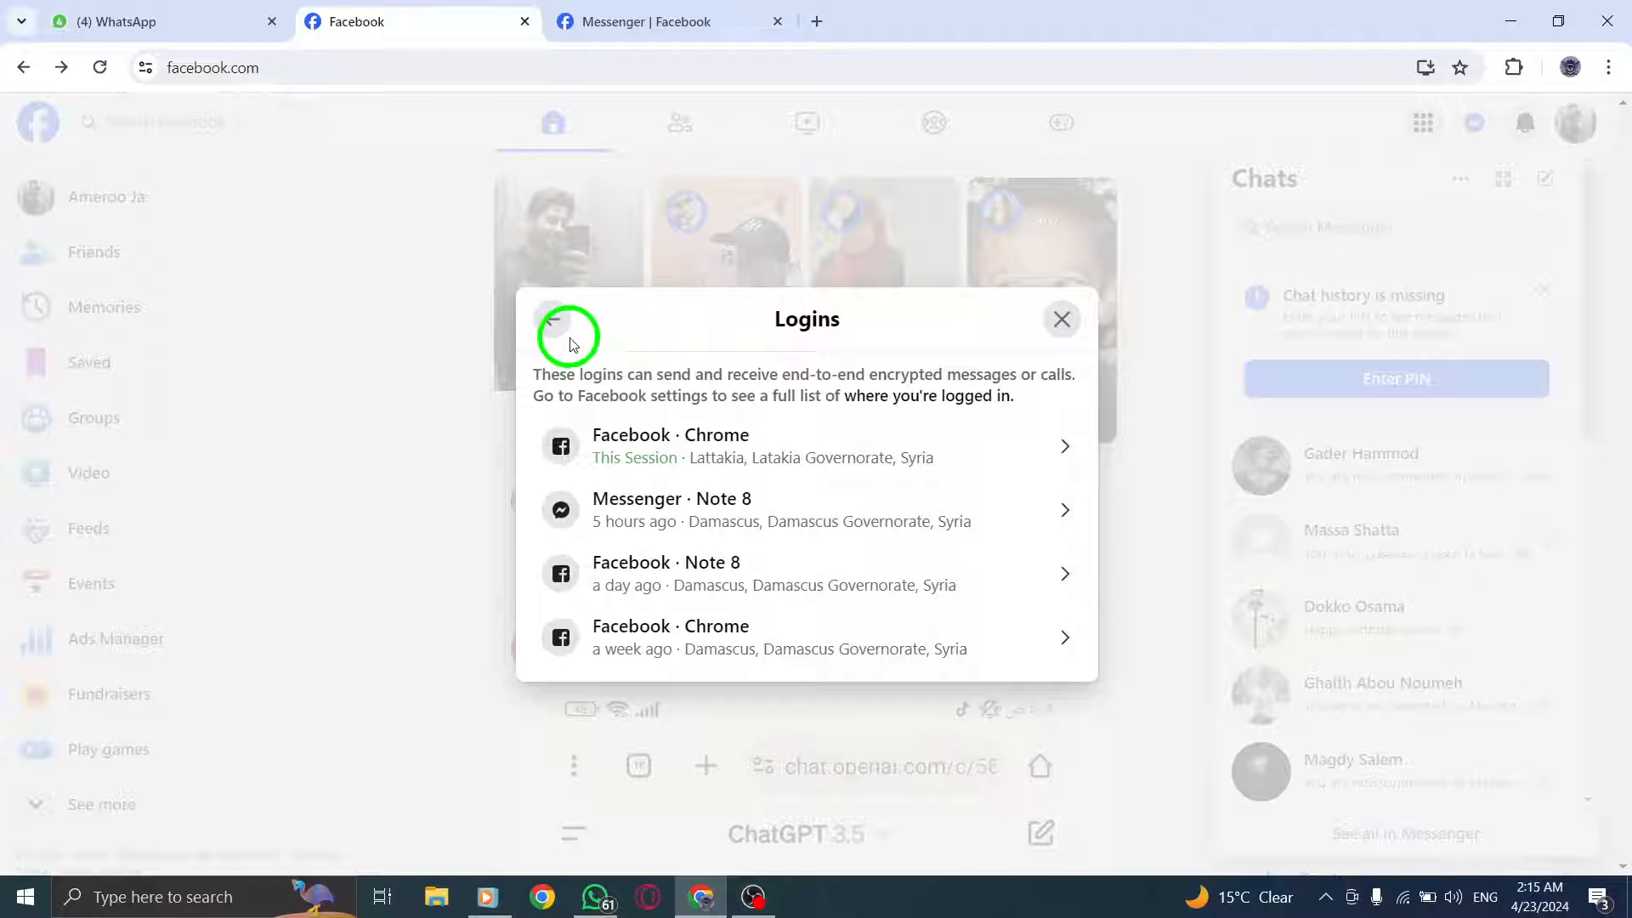
left_click(568, 335)
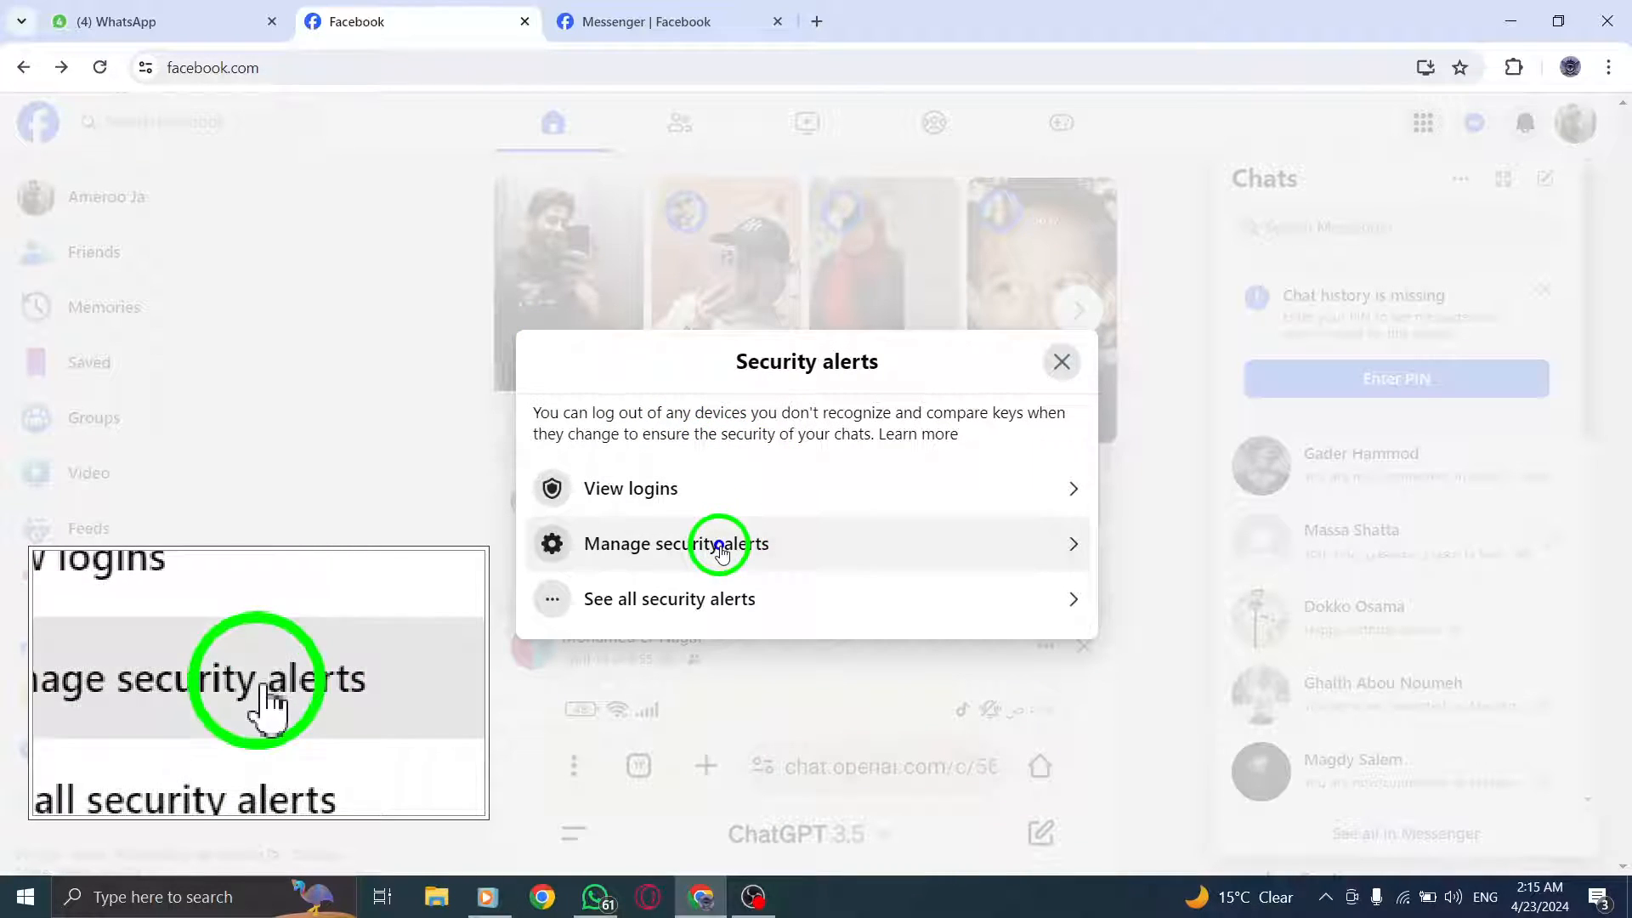
Revisit Manage security alerts, then close the dialogs leaving alerts unchanged
left_click(674, 544)
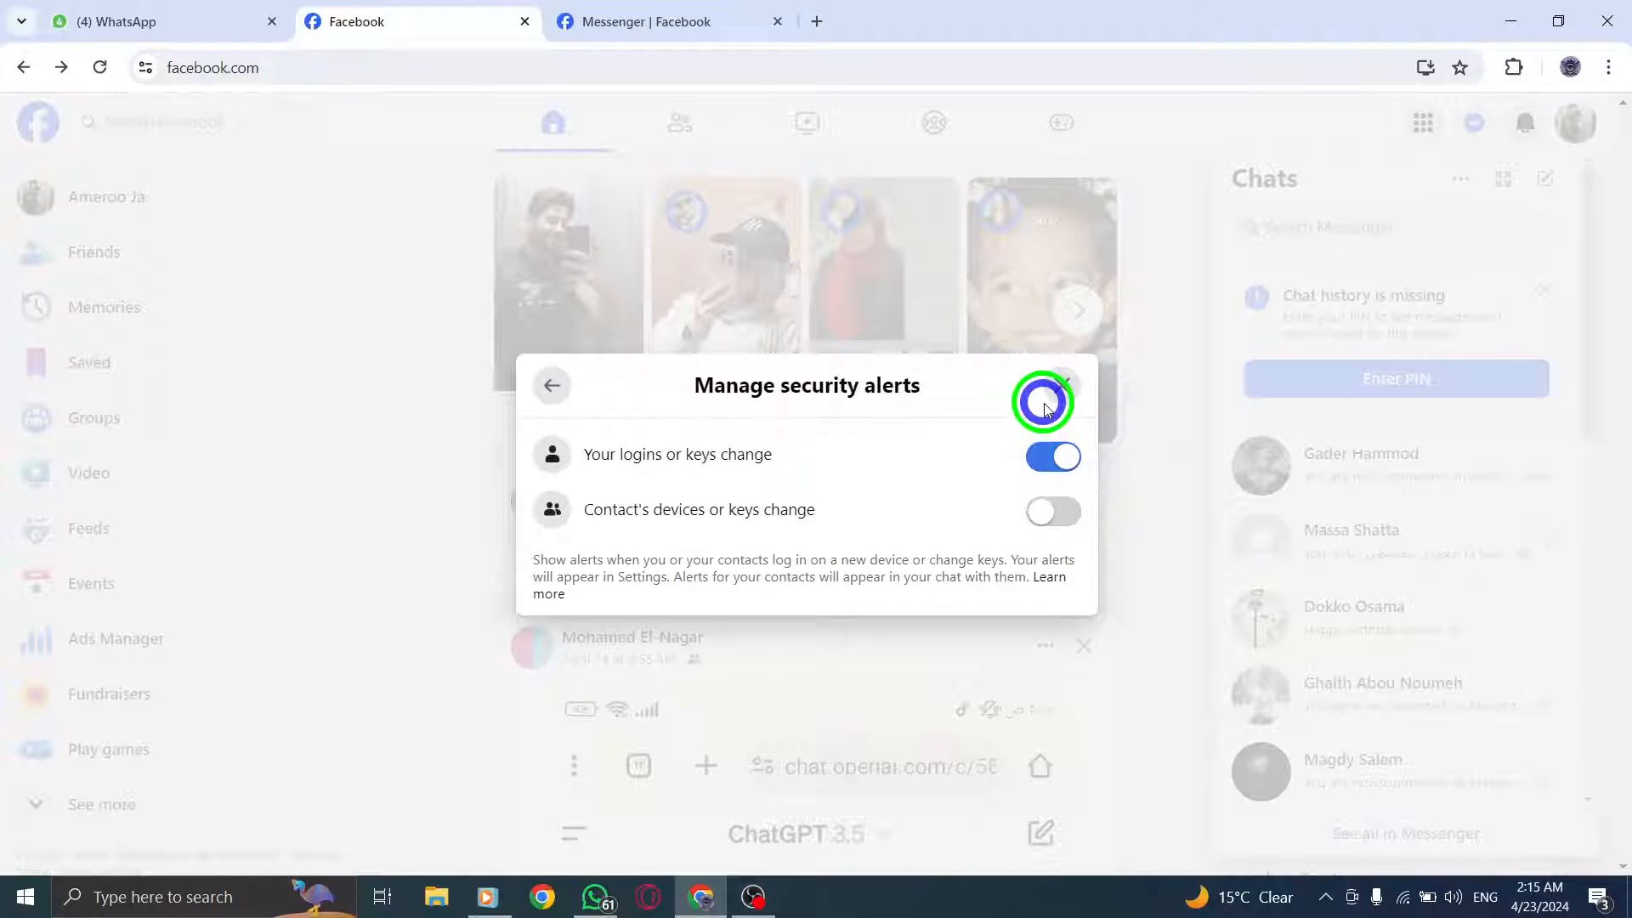
left_click(1061, 386)
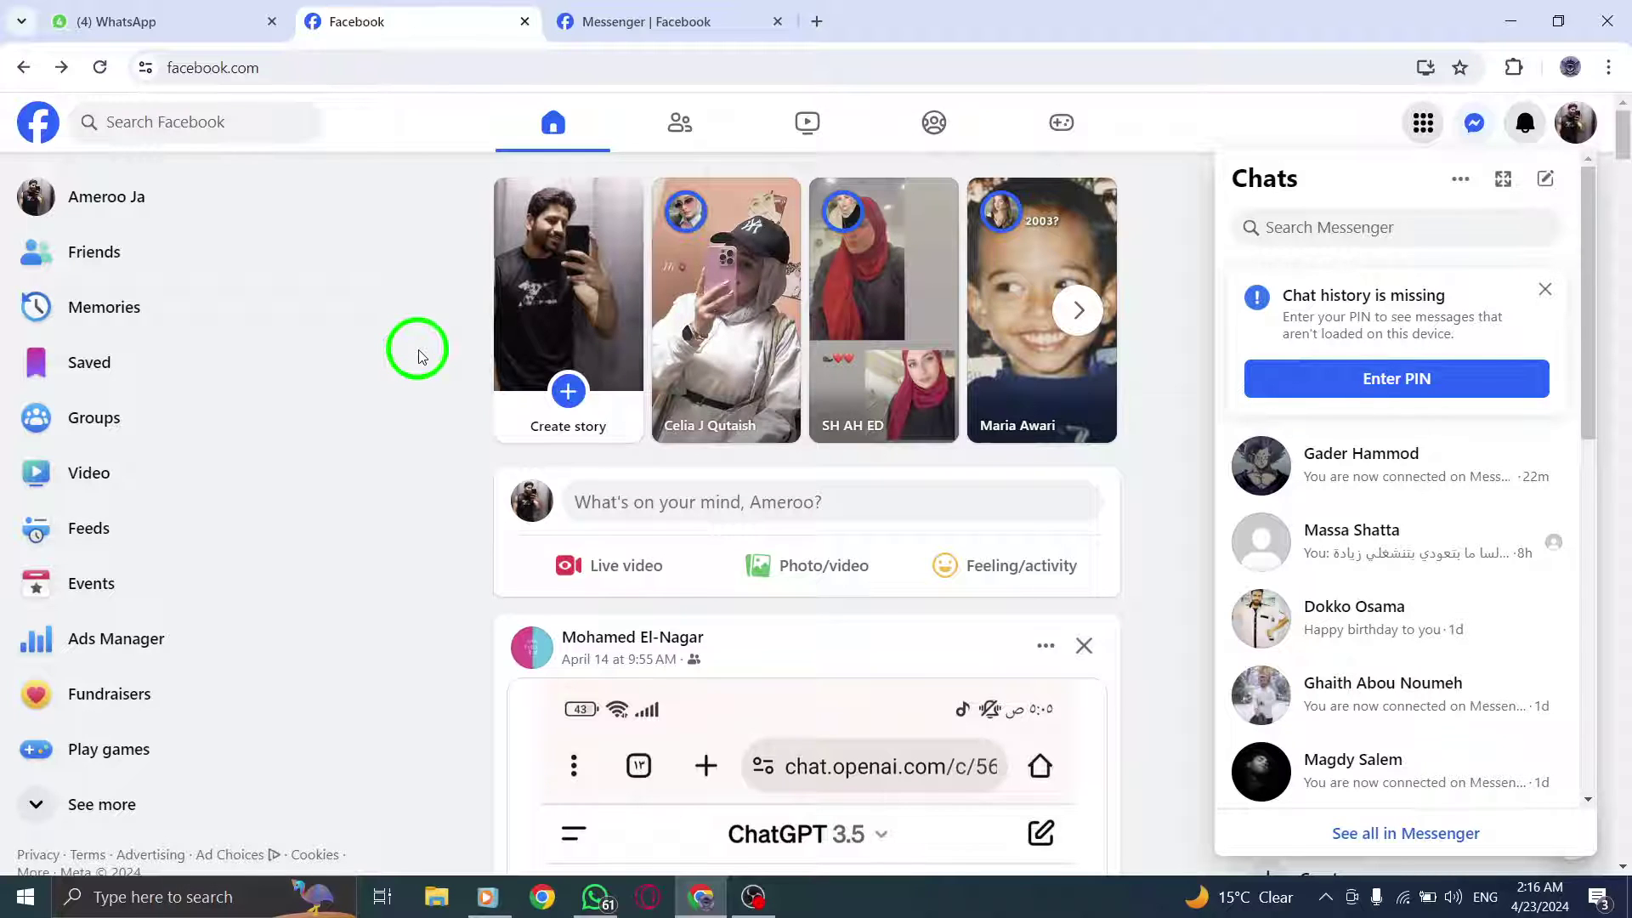
mouse_move(1491, 20)
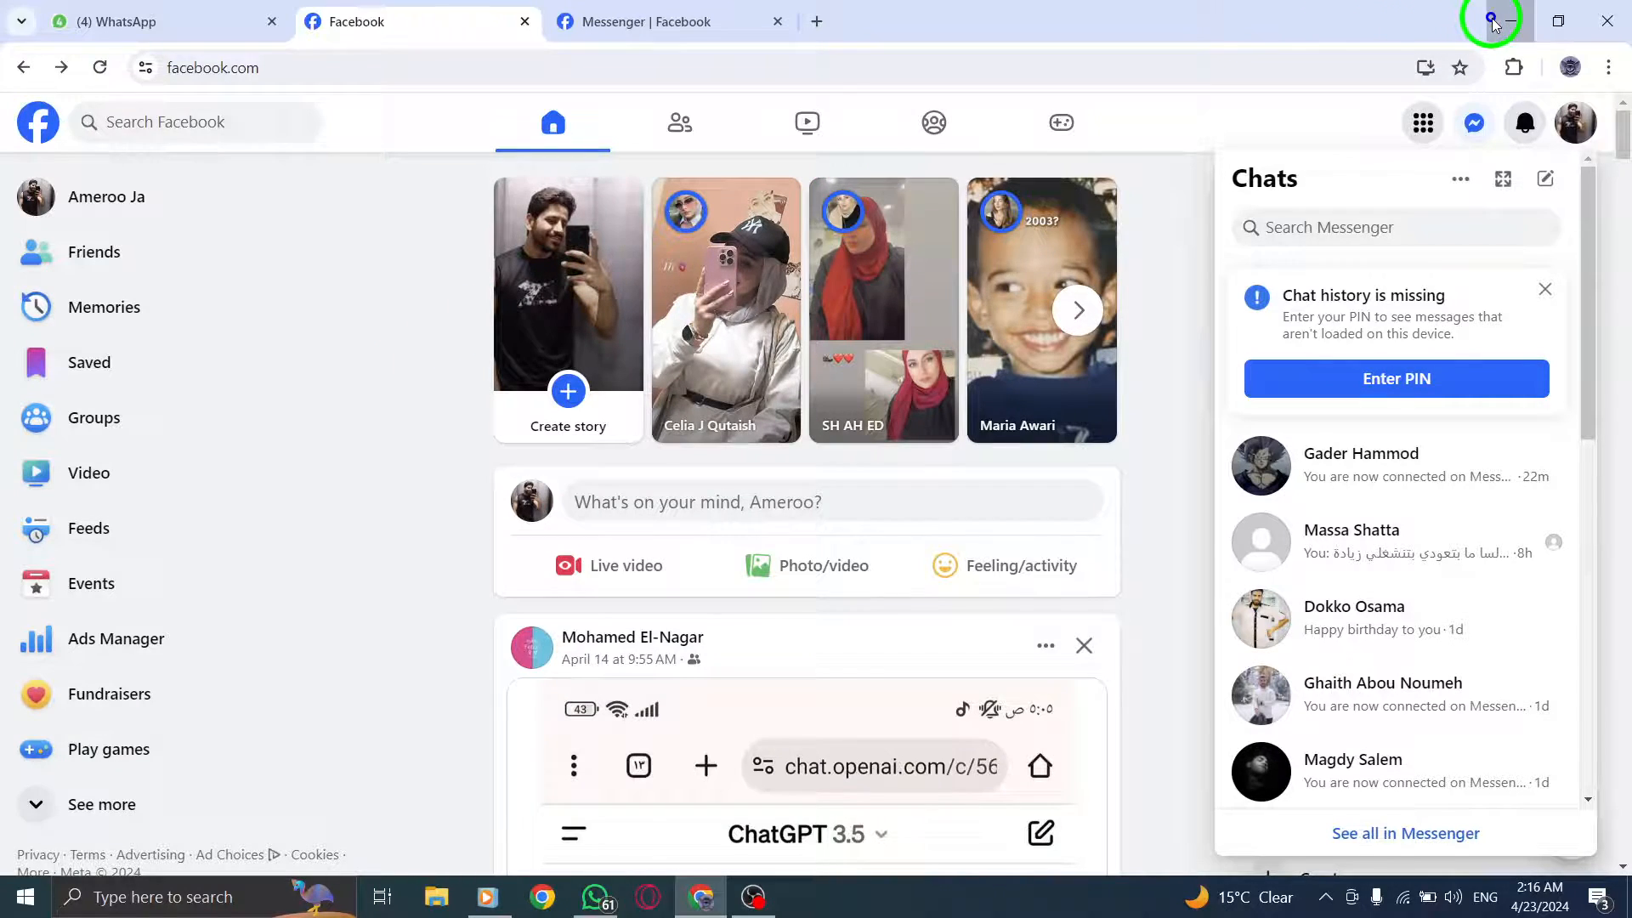